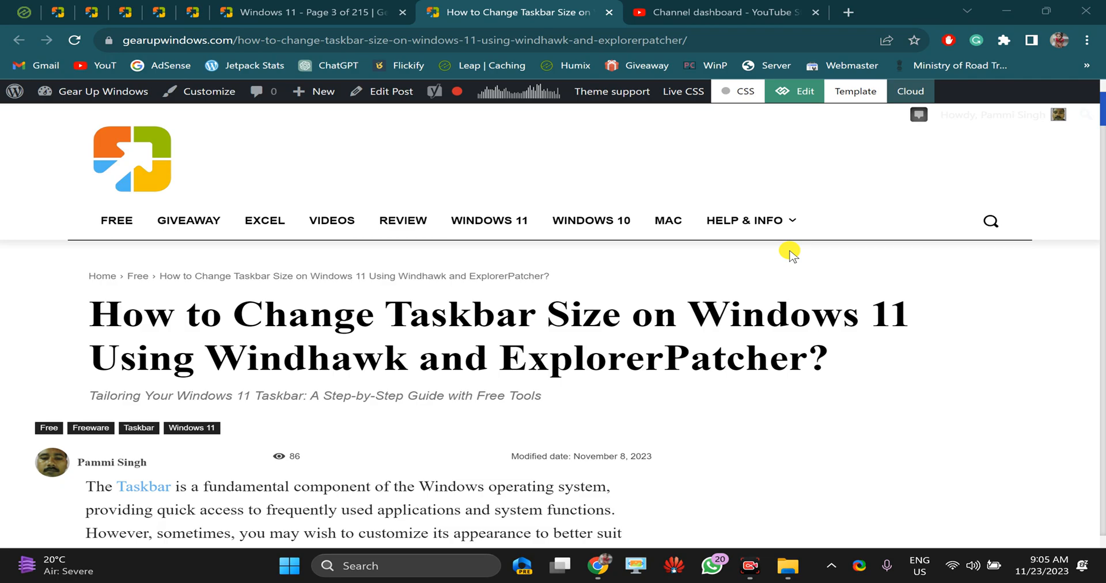
mouse_move(784, 251)
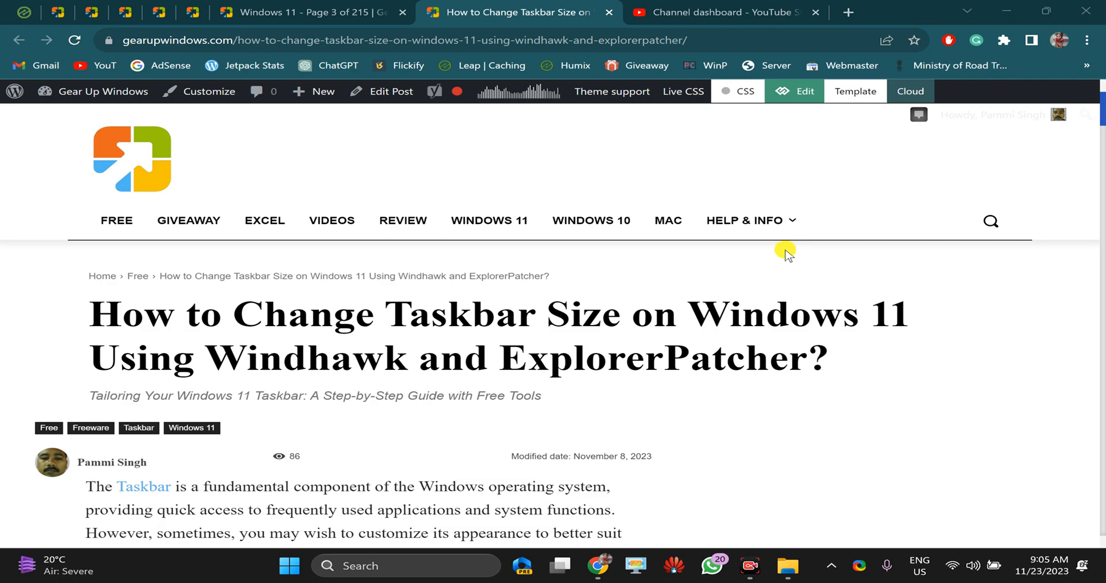
- Select the word 'Windhawk' in the Gear Up Windows article title
double_click(300, 357)
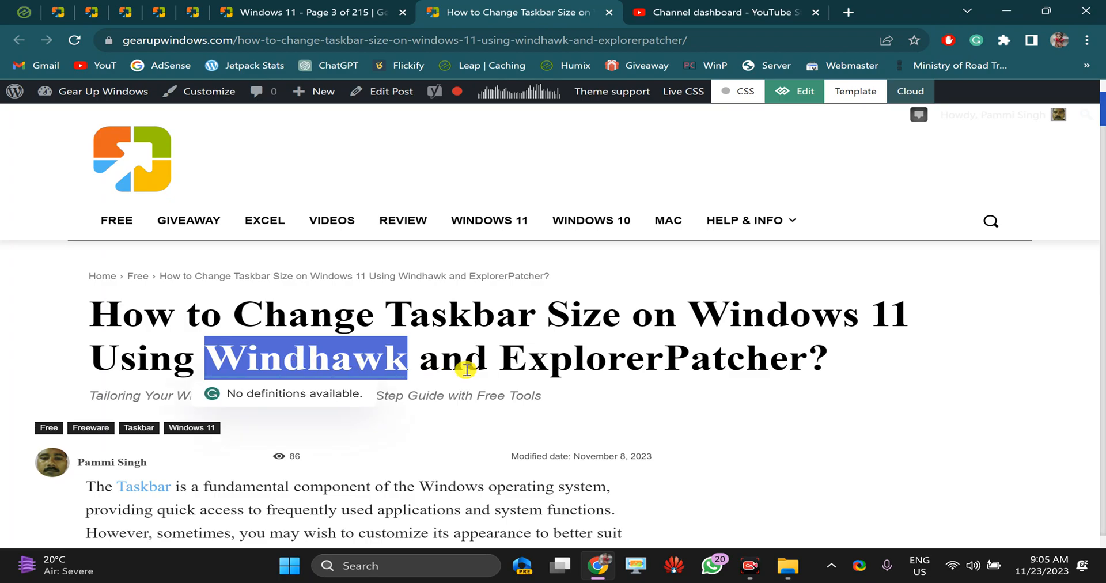
mouse_move(467, 361)
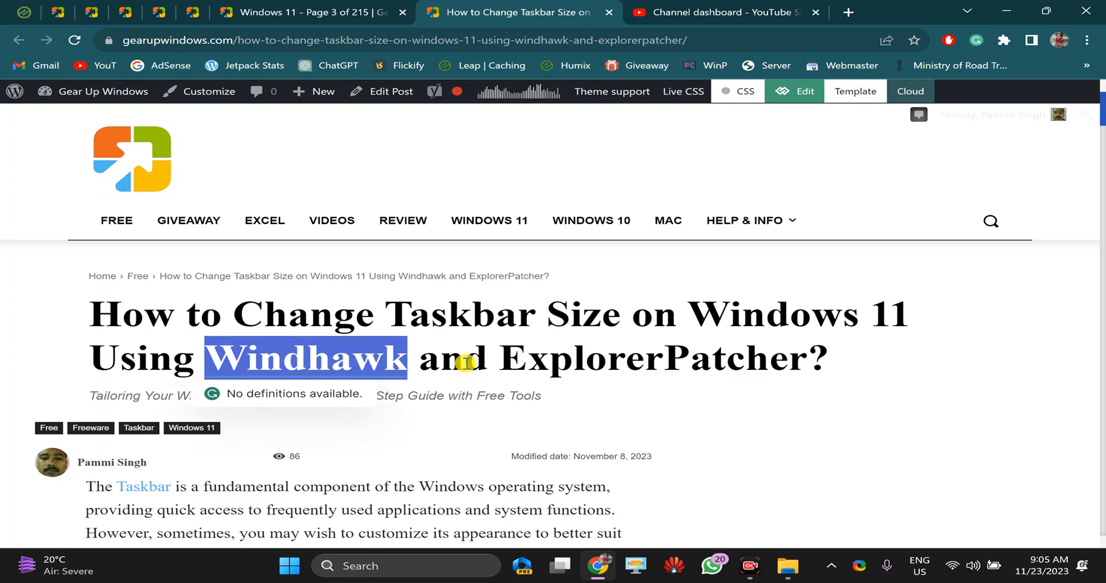
mouse_move(466, 361)
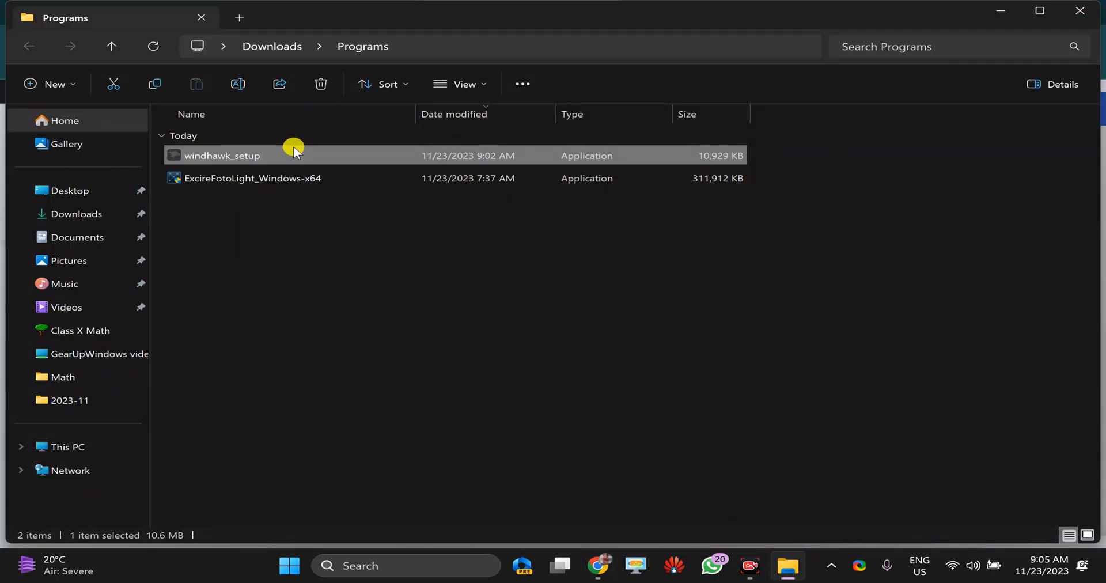
- Launch windhawk_setup from the Programs folder with English as the installer language
double_click(223, 155)
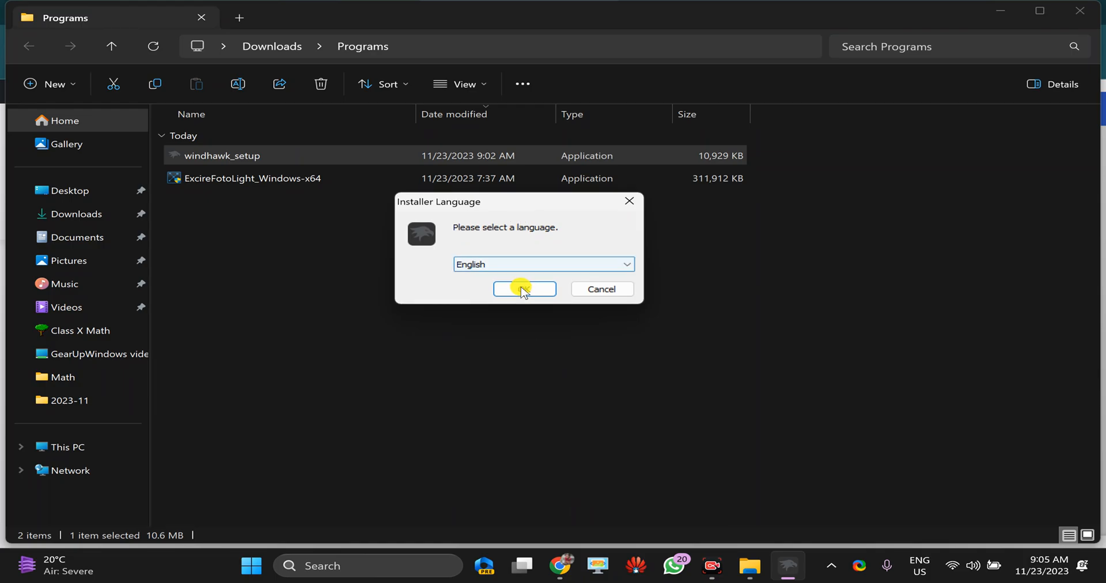
click(524, 289)
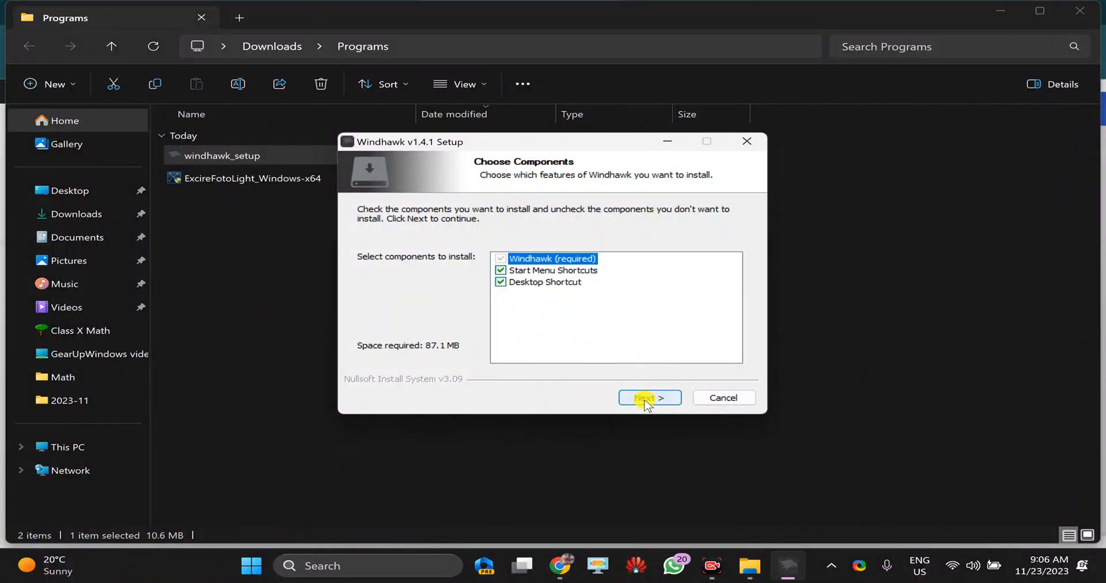
- Install Windhawk v1.4.1 with all components, including Start Menu and Desktop shortcuts
click(650, 398)
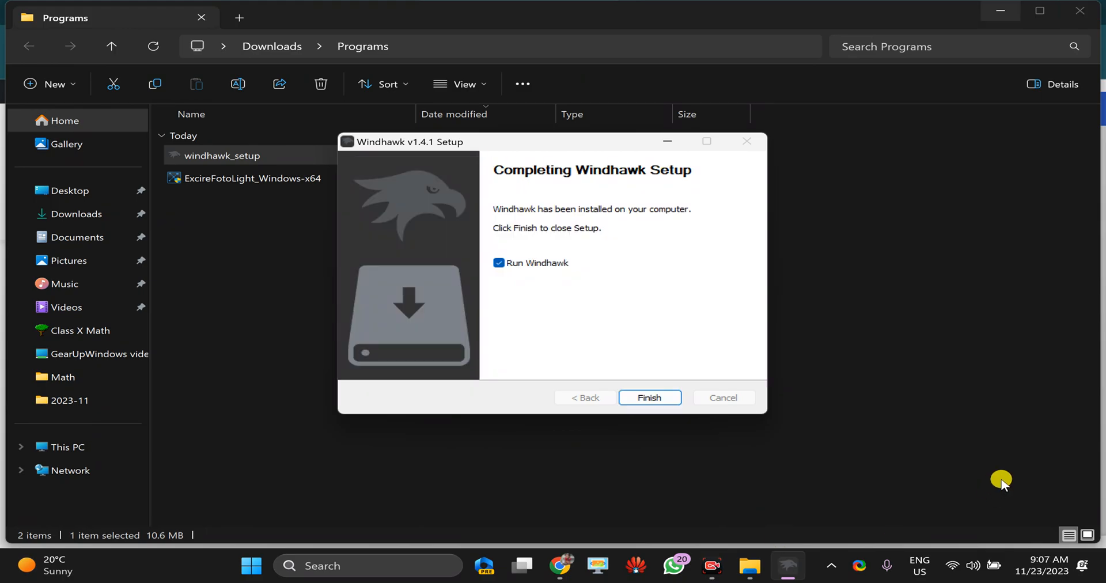
mouse_move(977, 469)
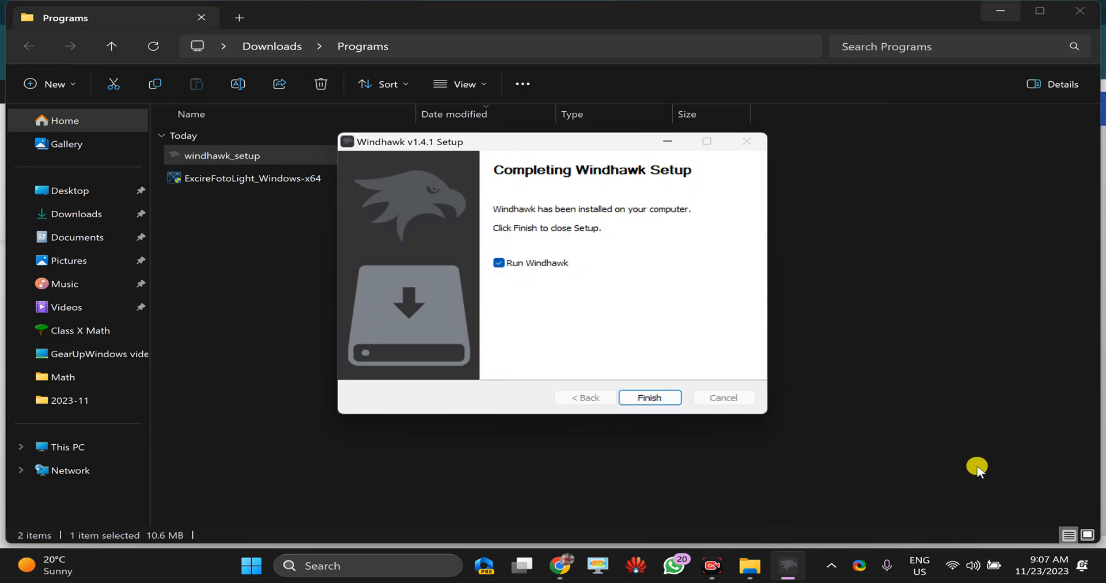
- Finish setup, run Windhawk, and view the 'Taskbar height and icon size' mod in Explore
click(650, 398)
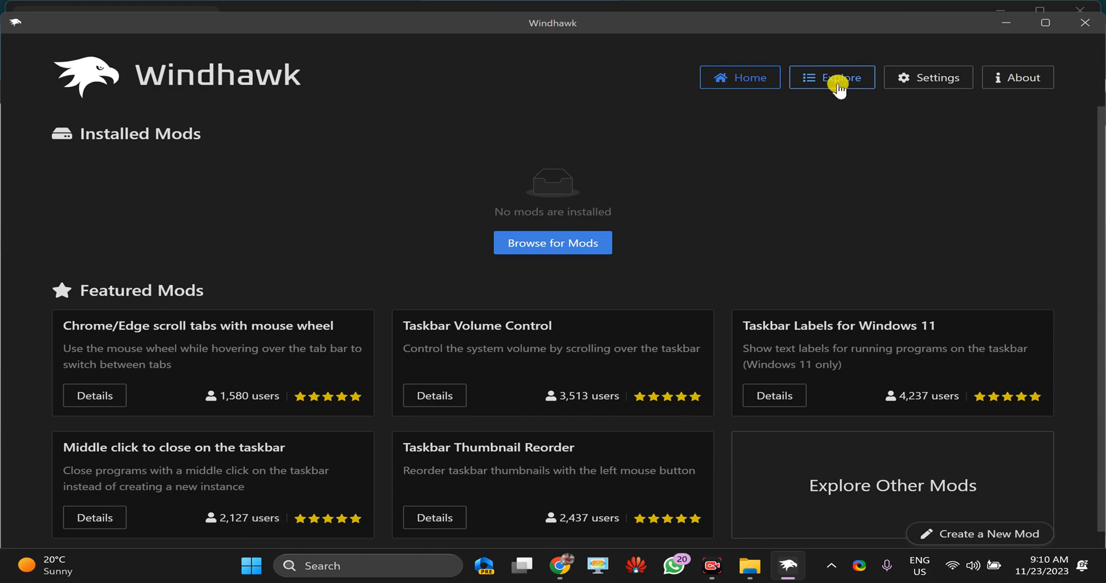
click(832, 77)
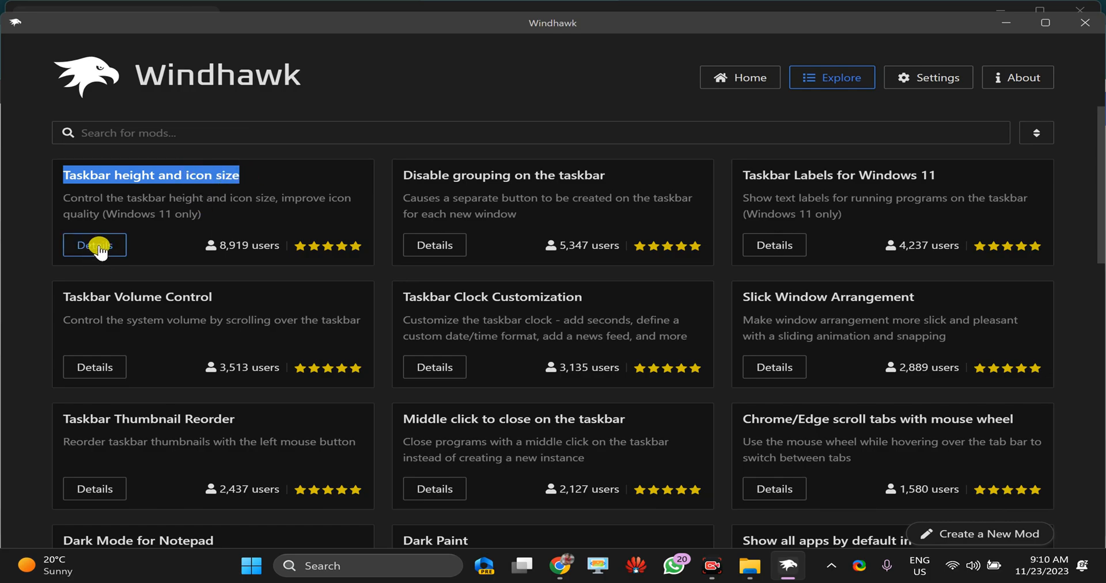
click(95, 245)
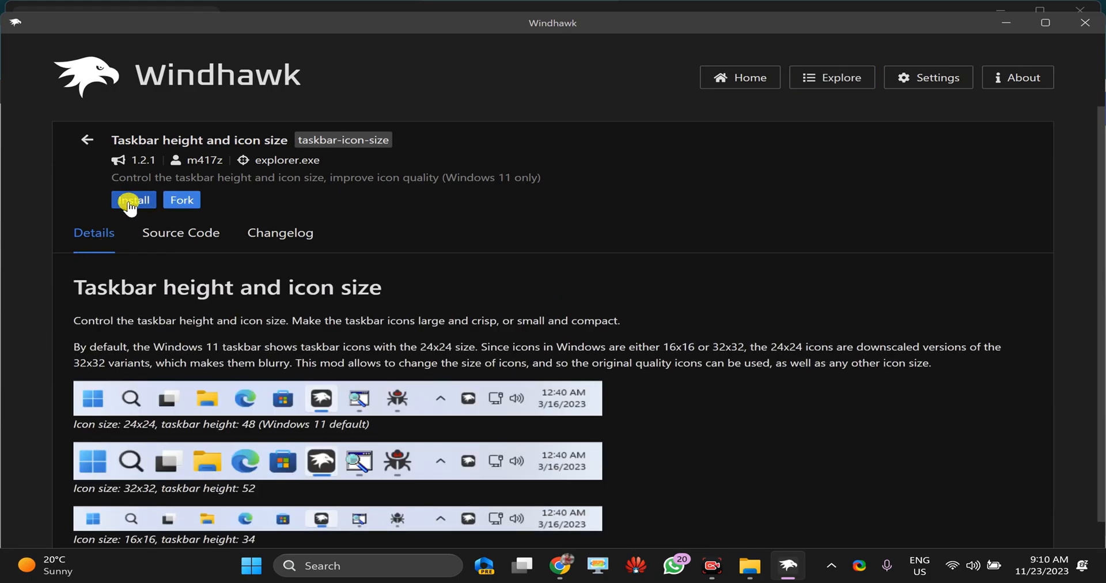
- Install the 'Taskbar height and icon size' mod, accepting the untrusted-mod risk warning
click(133, 201)
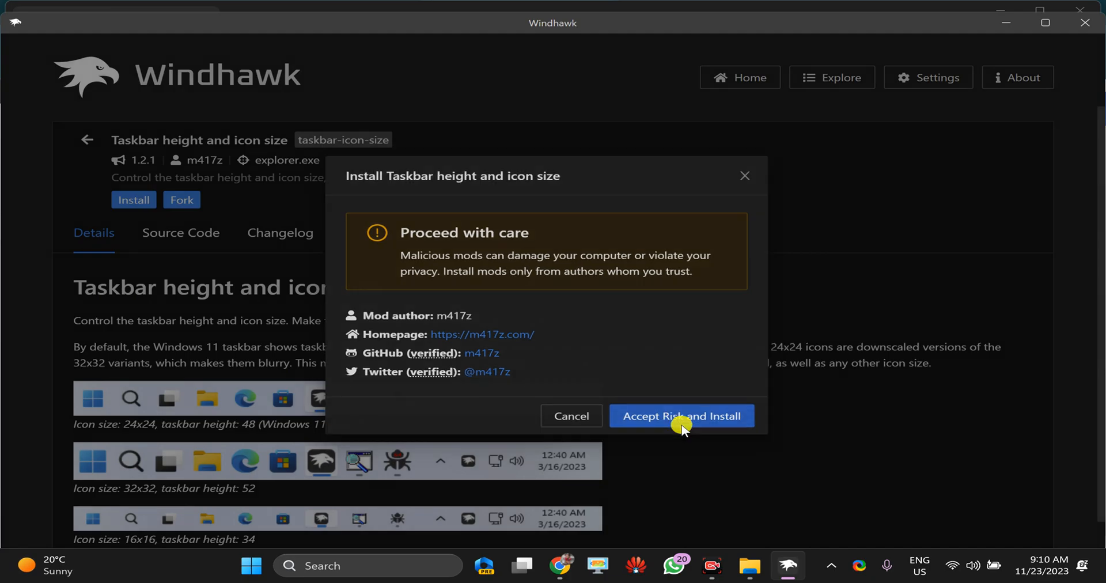
click(682, 416)
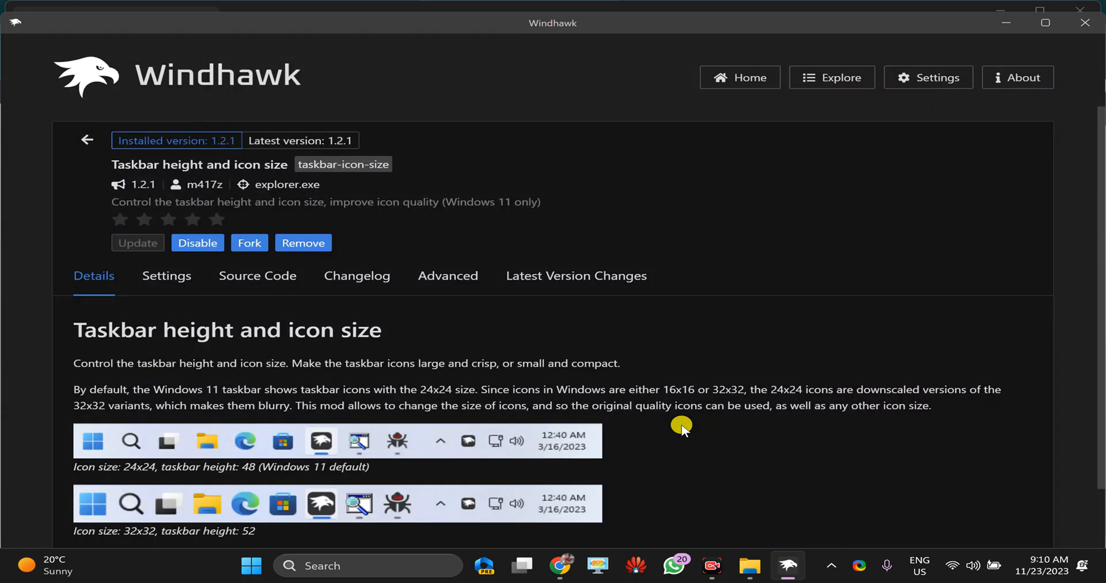
click(198, 243)
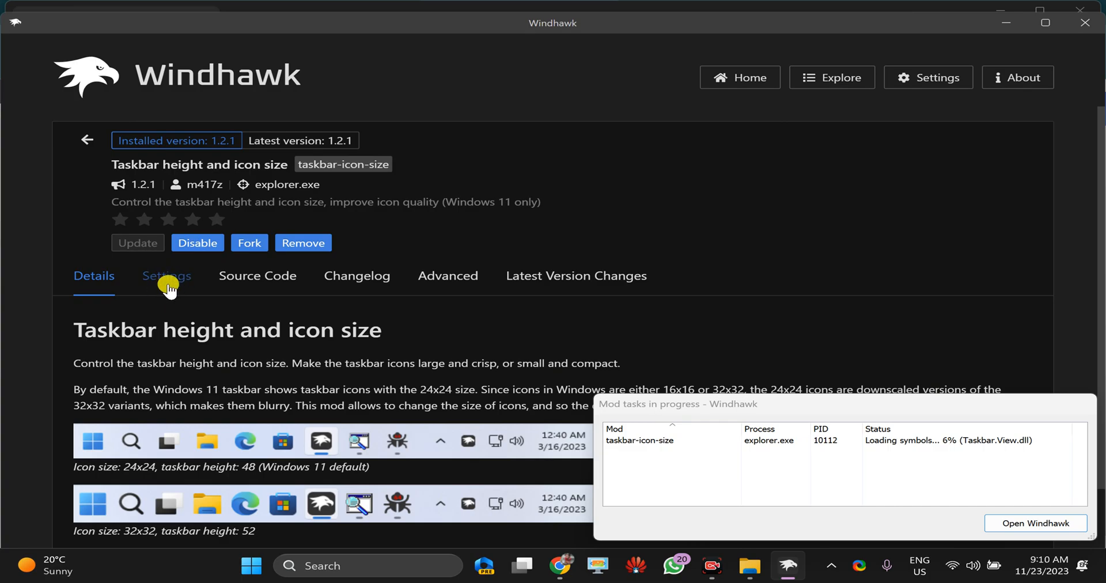
- Set the mod's icon size to 24 and save the settings
click(166, 276)
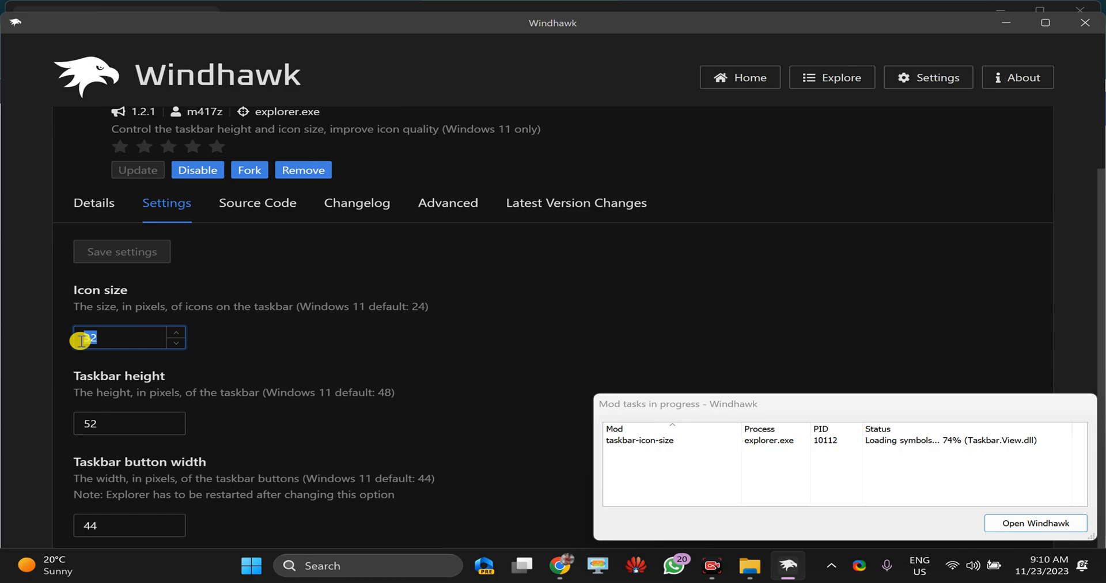
text(24)
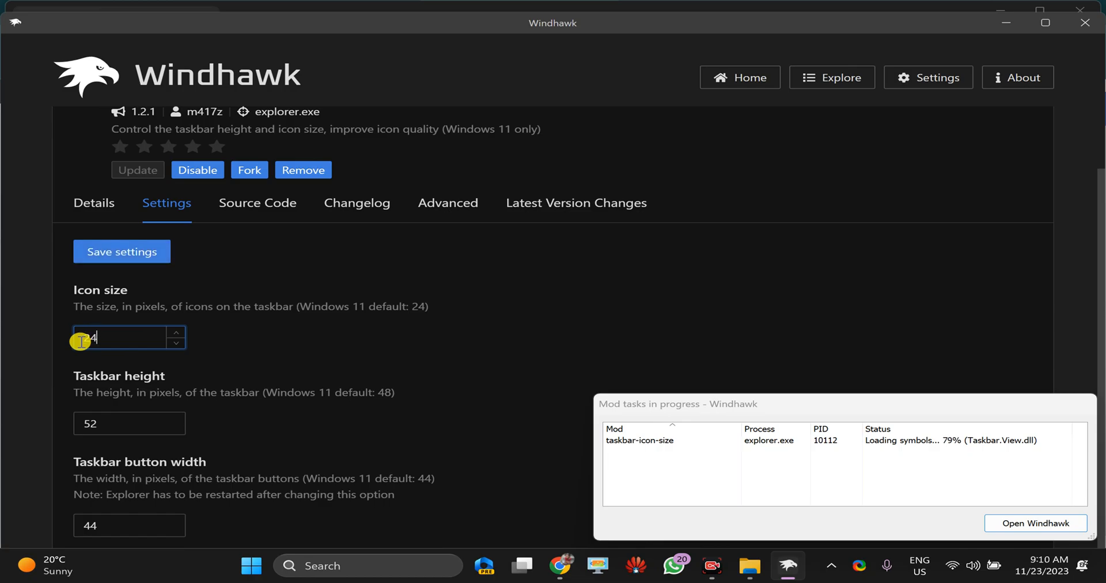
click(122, 252)
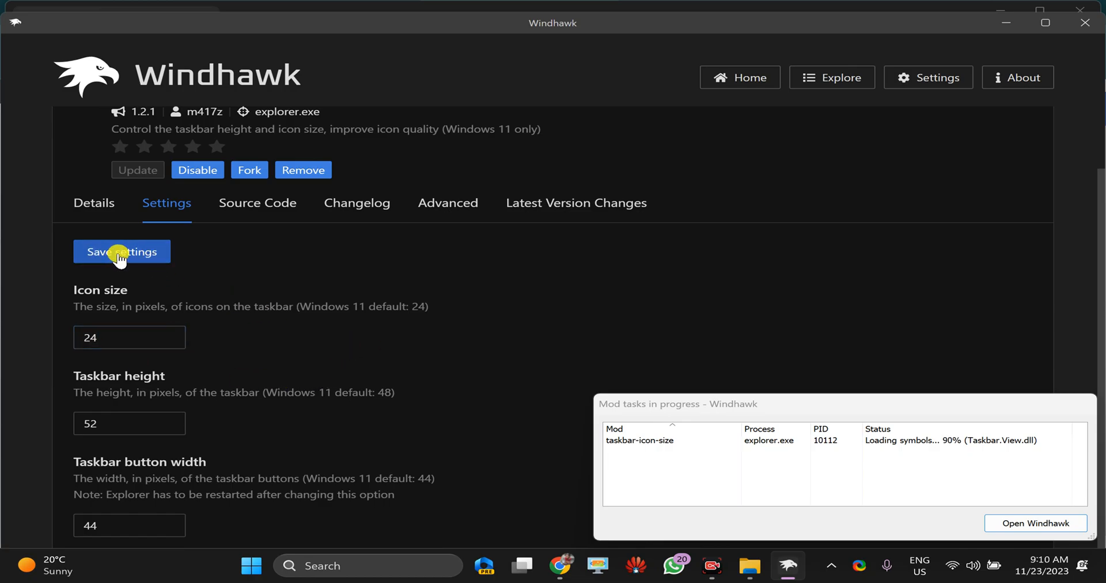